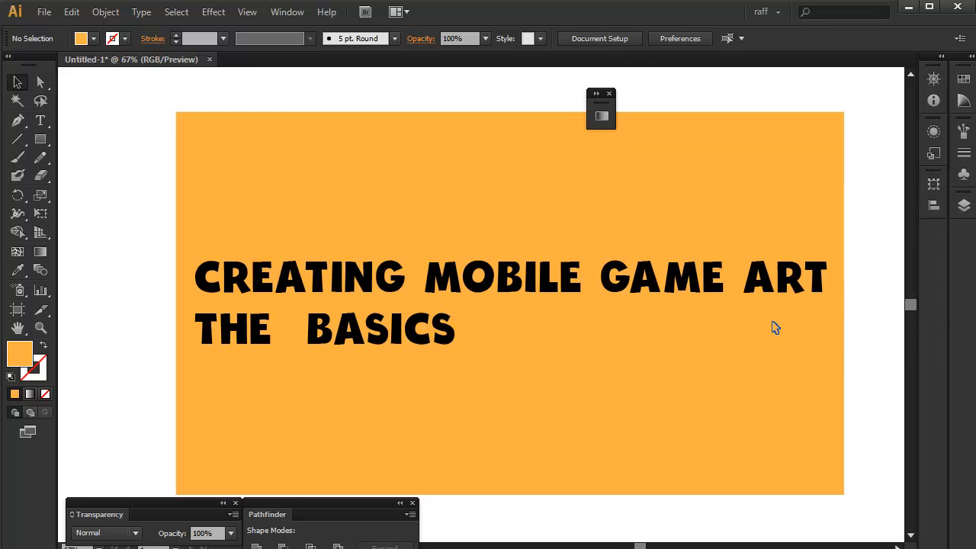
mouse_move(724, 369)
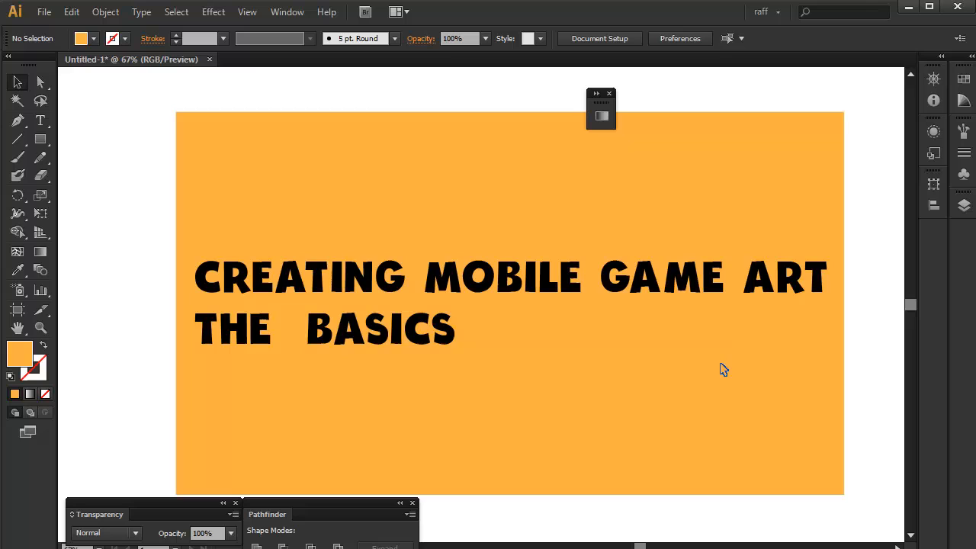
mouse_move(764, 356)
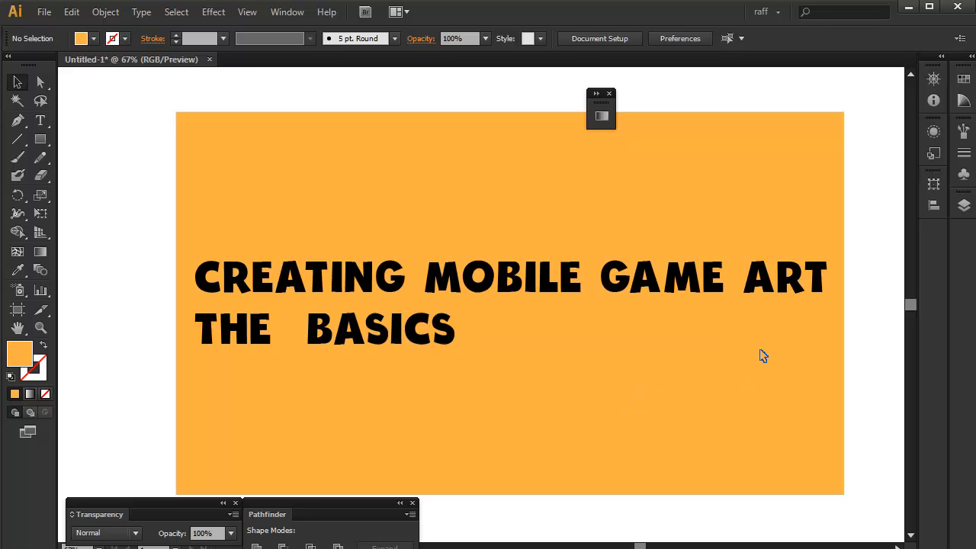
mouse_move(614, 413)
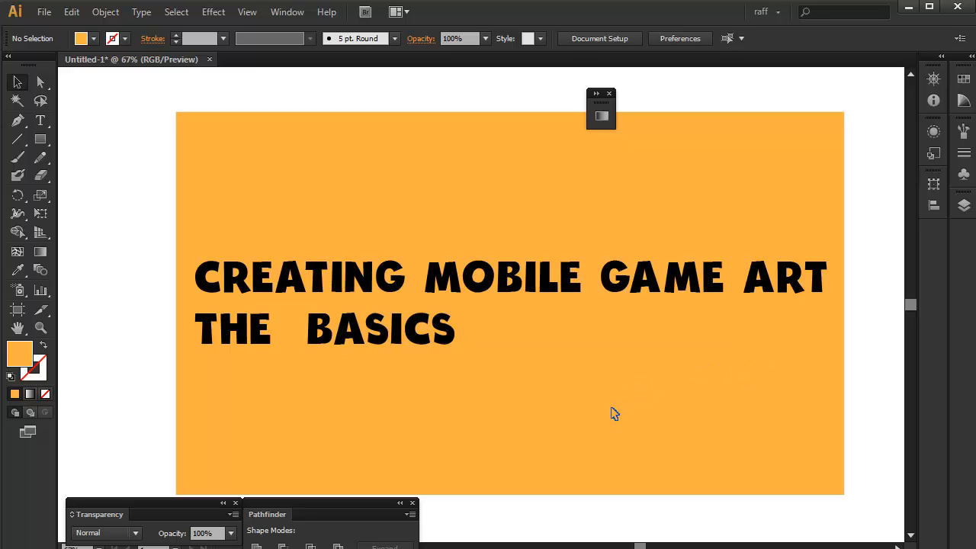
mouse_move(494, 453)
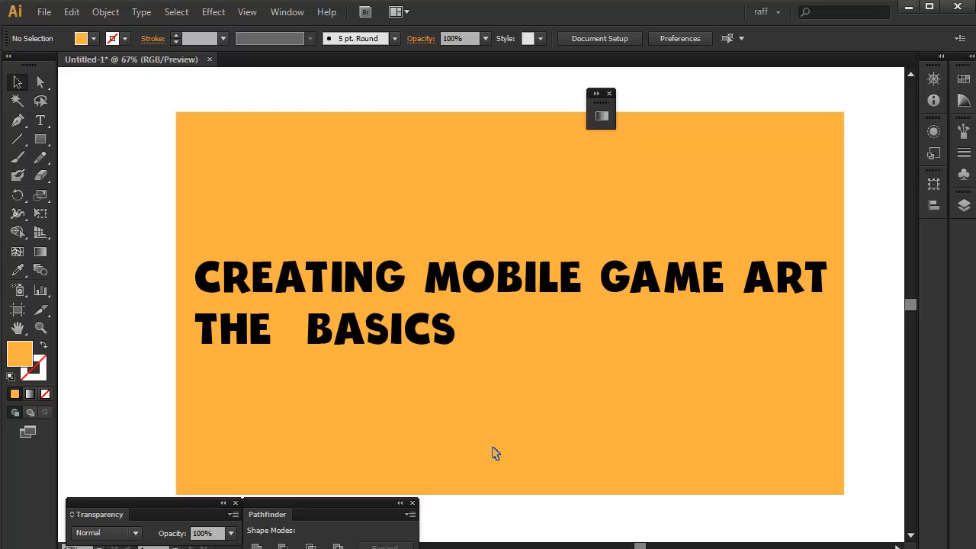
mouse_move(396, 466)
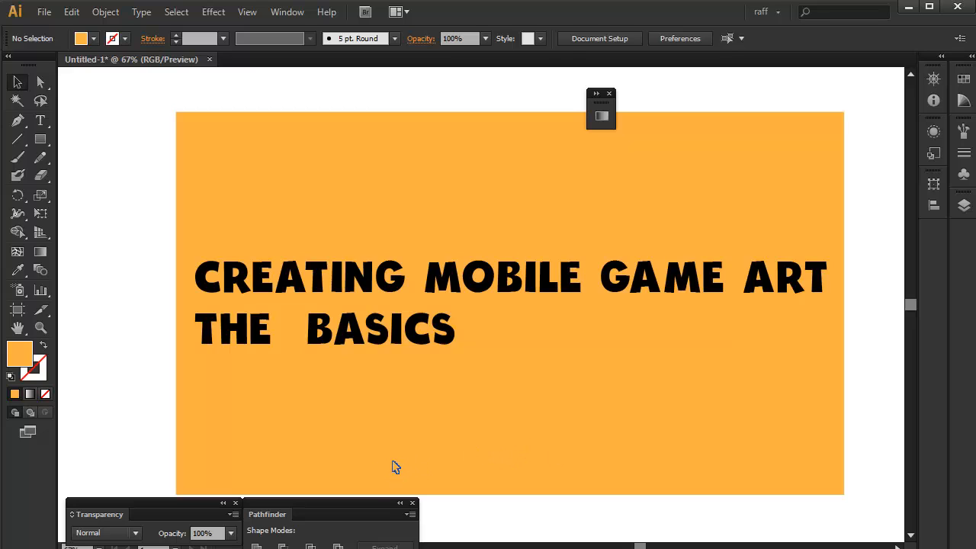
mouse_move(455, 393)
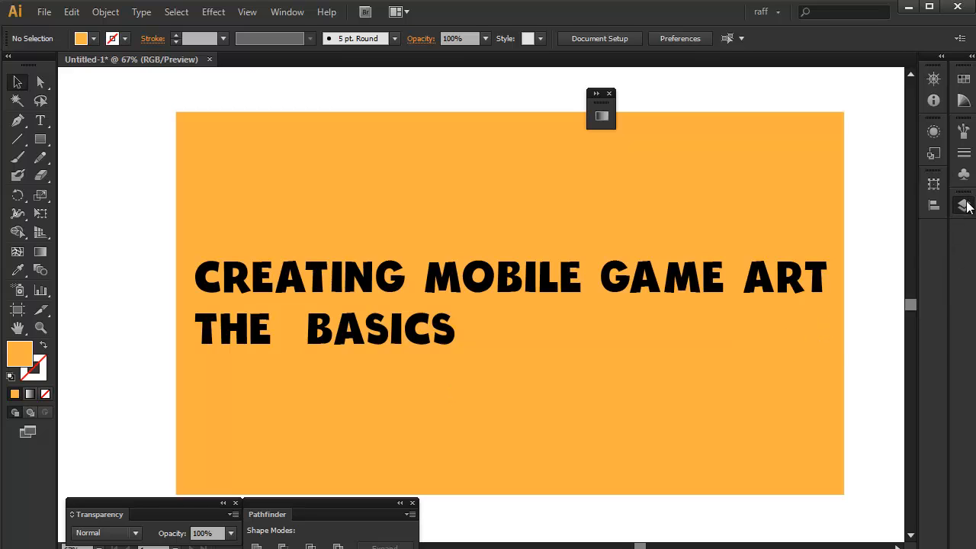
Hide and lock Layer 1, then draw an orange rounded rectangle on Layer 2
click(963, 205)
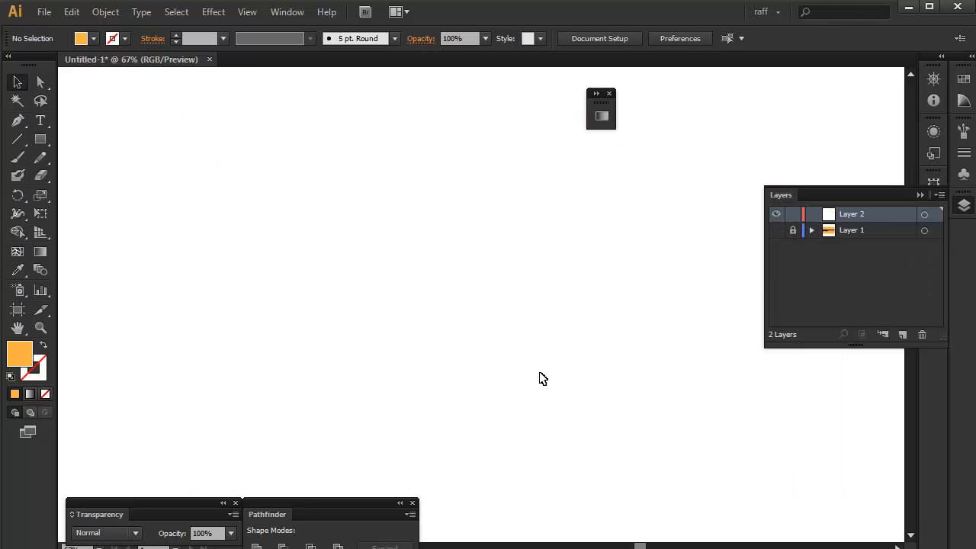
mouse_move(400, 366)
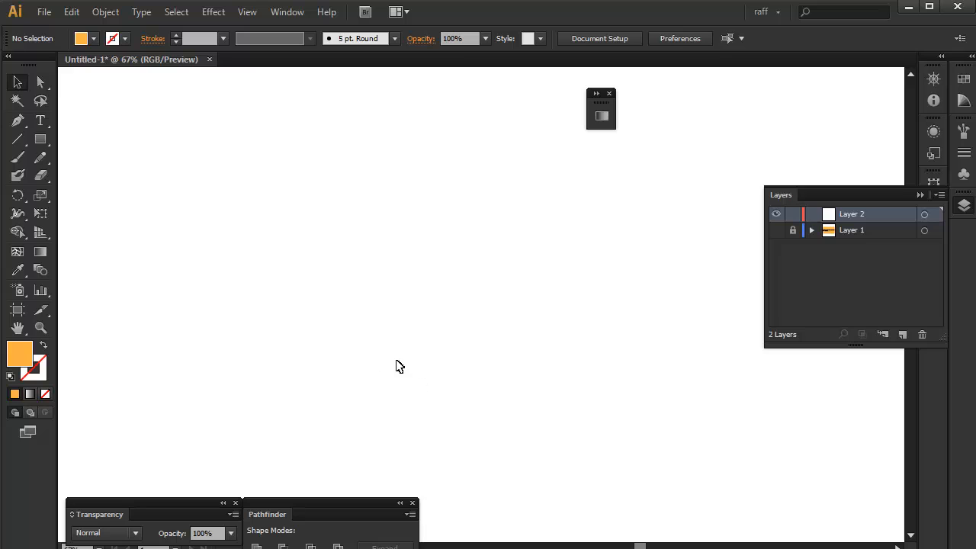
mouse_move(356, 358)
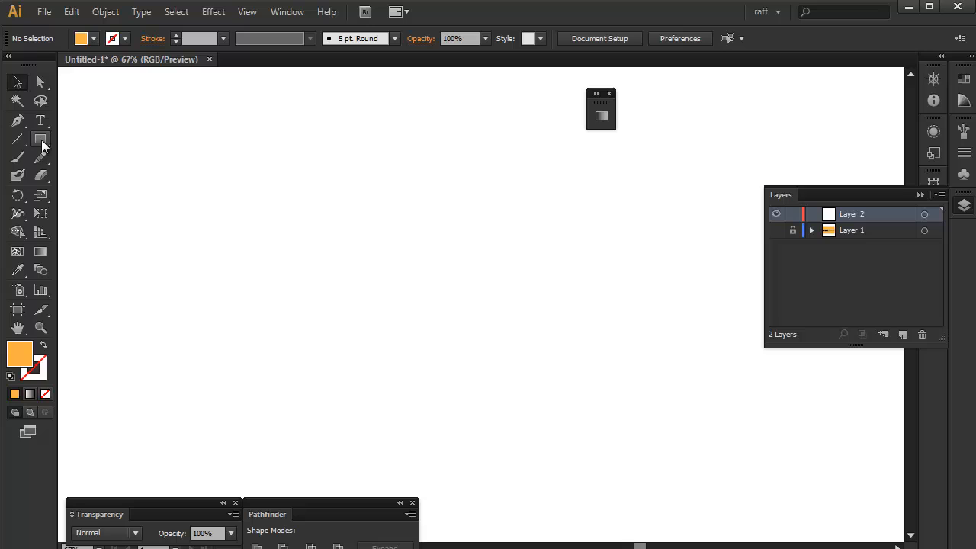
click(41, 139)
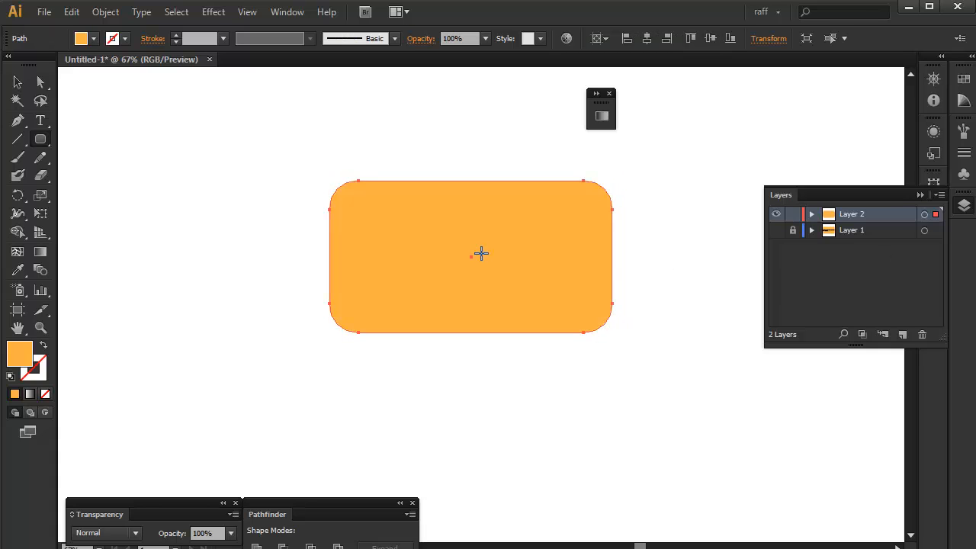
mouse_move(474, 267)
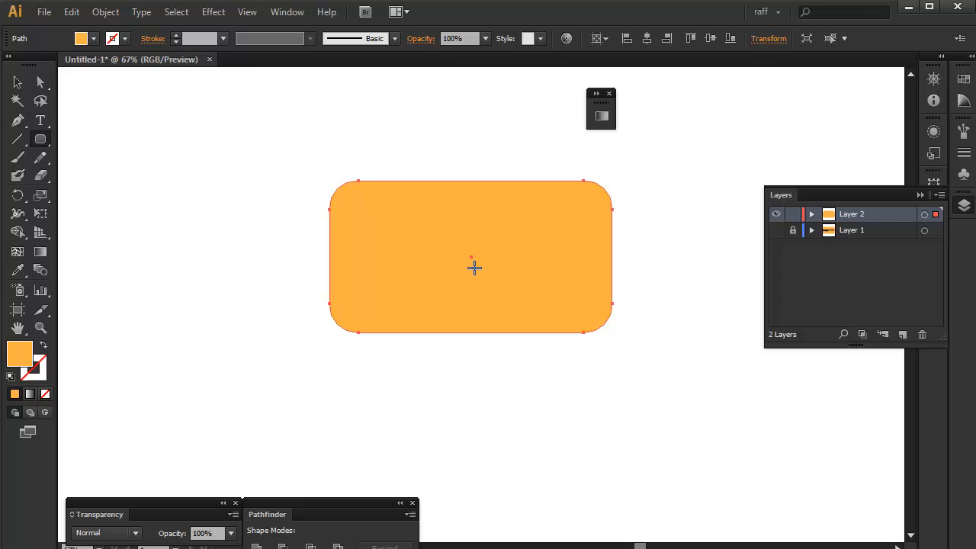
mouse_move(478, 282)
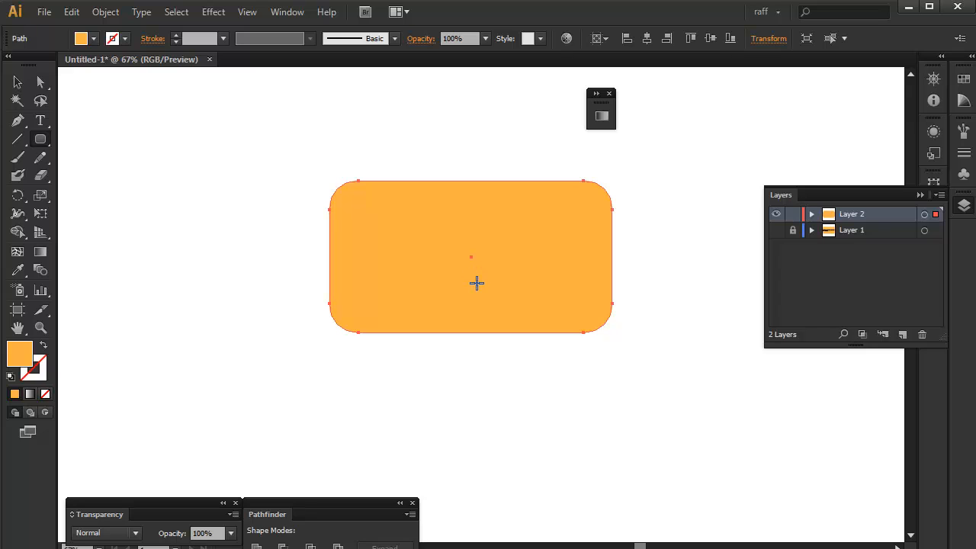
mouse_move(477, 299)
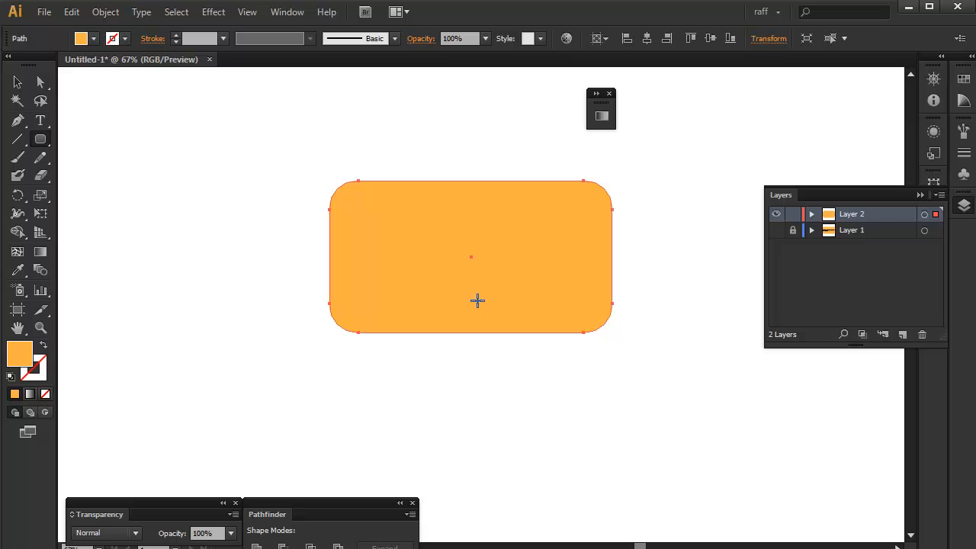
mouse_move(499, 301)
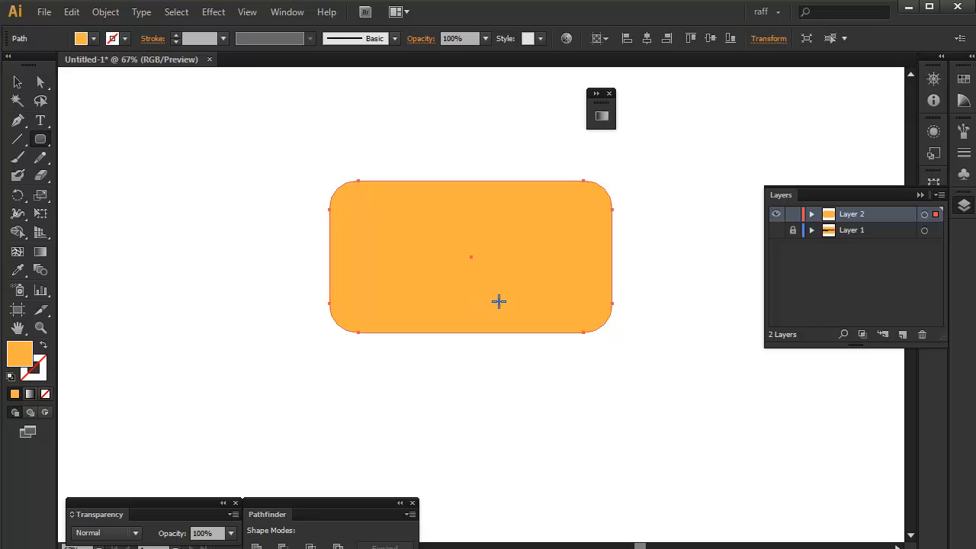
mouse_move(488, 301)
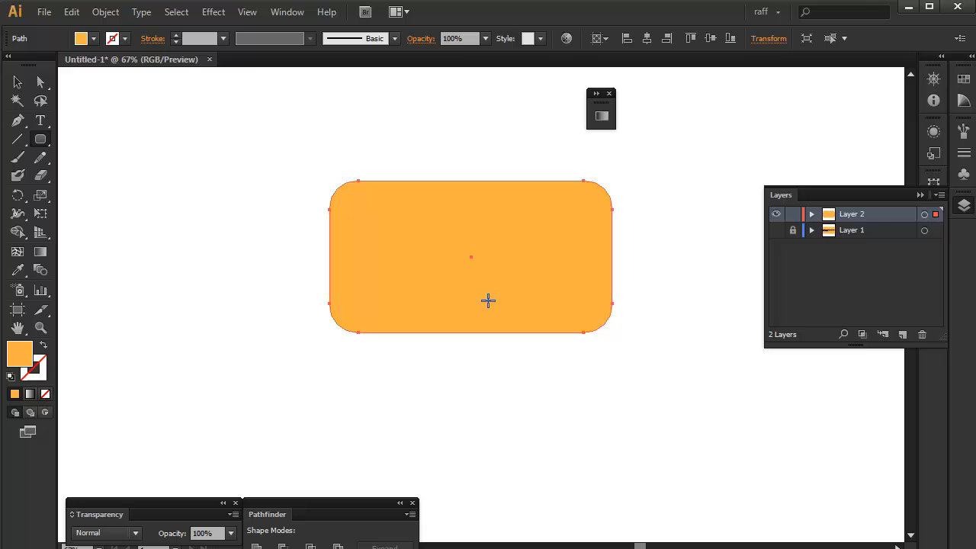
mouse_move(507, 307)
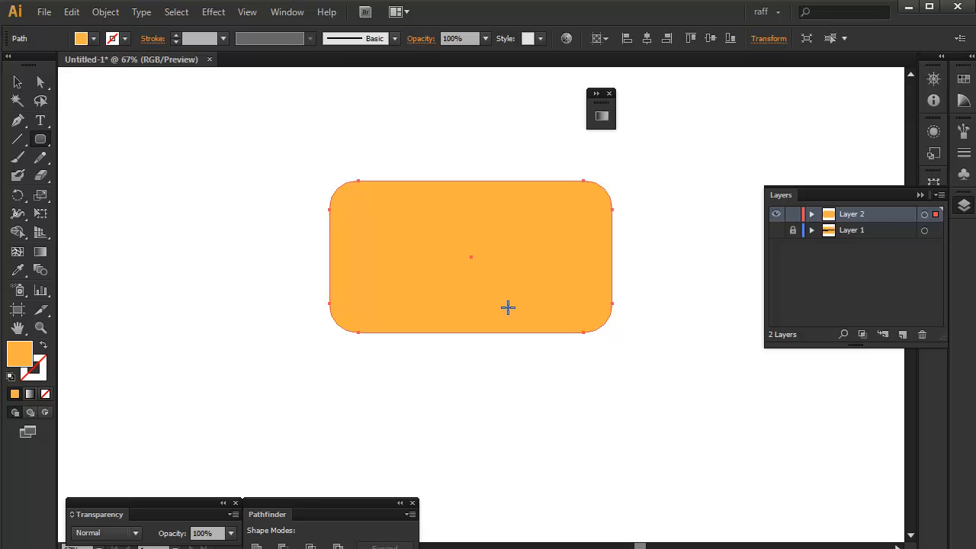
mouse_move(41, 156)
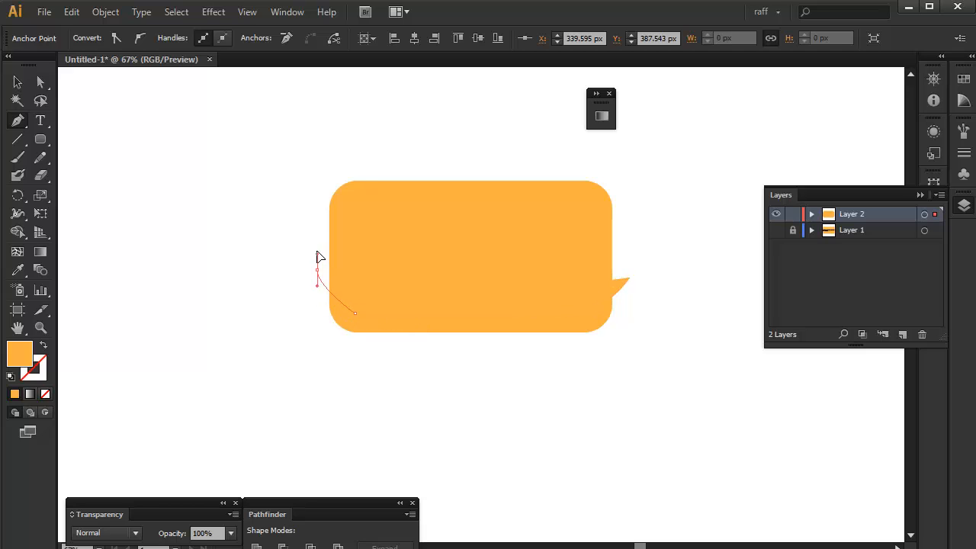
Pen-draw a curved, closed shadow shape covering the rectangle's bottom and extending past it
drag(318, 257, 307, 310)
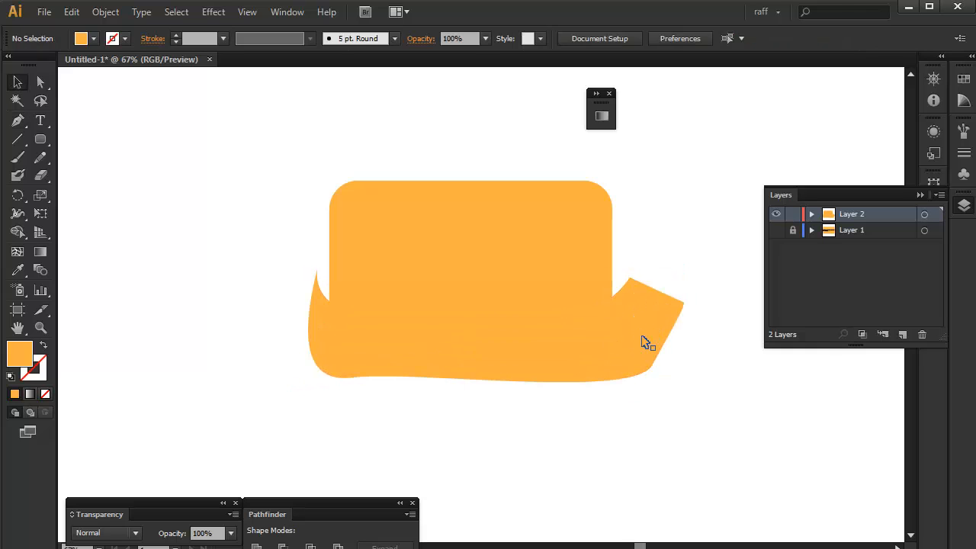
Set the freeform shadow shape's blending mode to Multiply
click(644, 341)
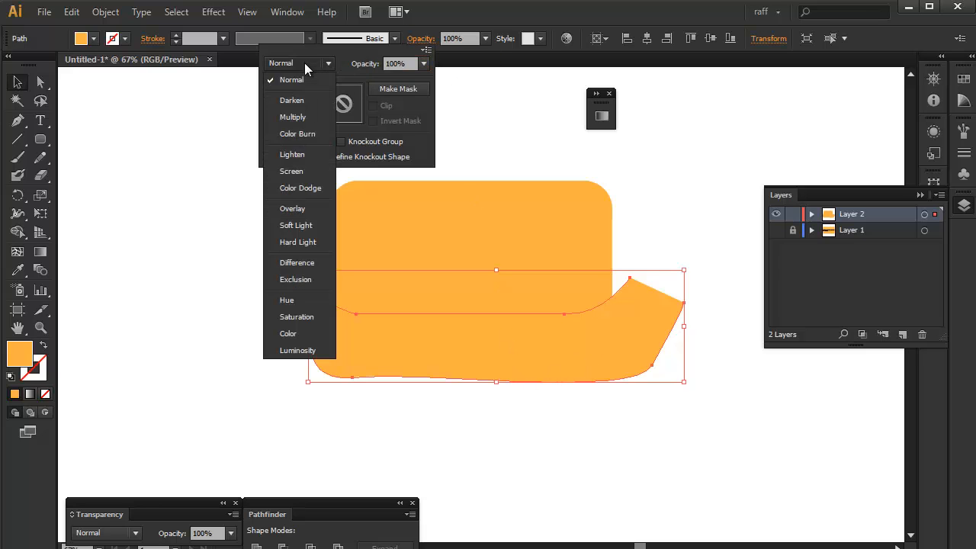
click(292, 116)
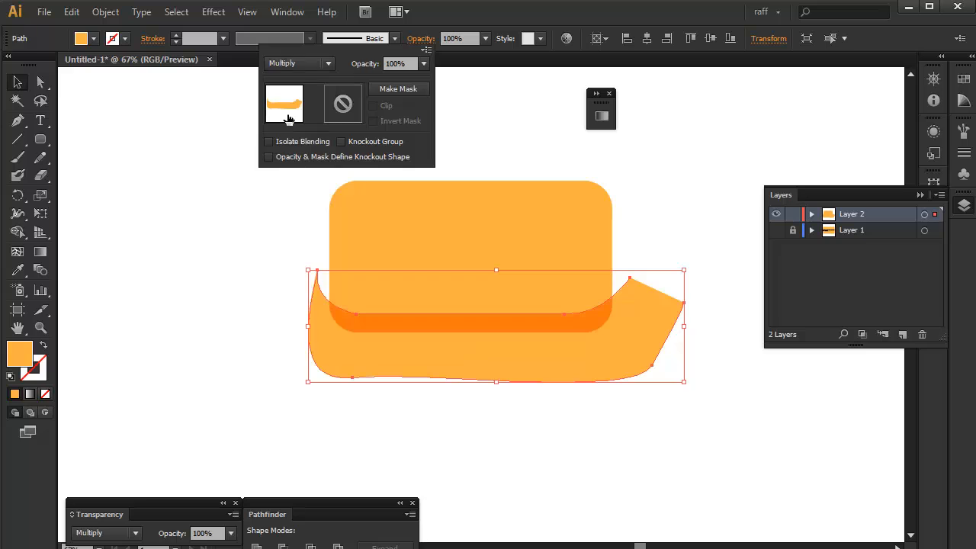
mouse_move(317, 73)
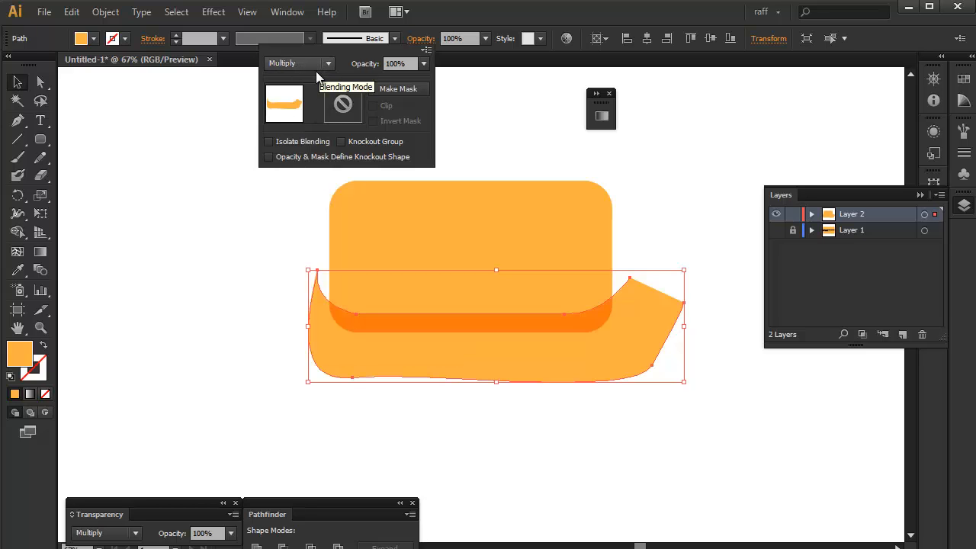
click(259, 263)
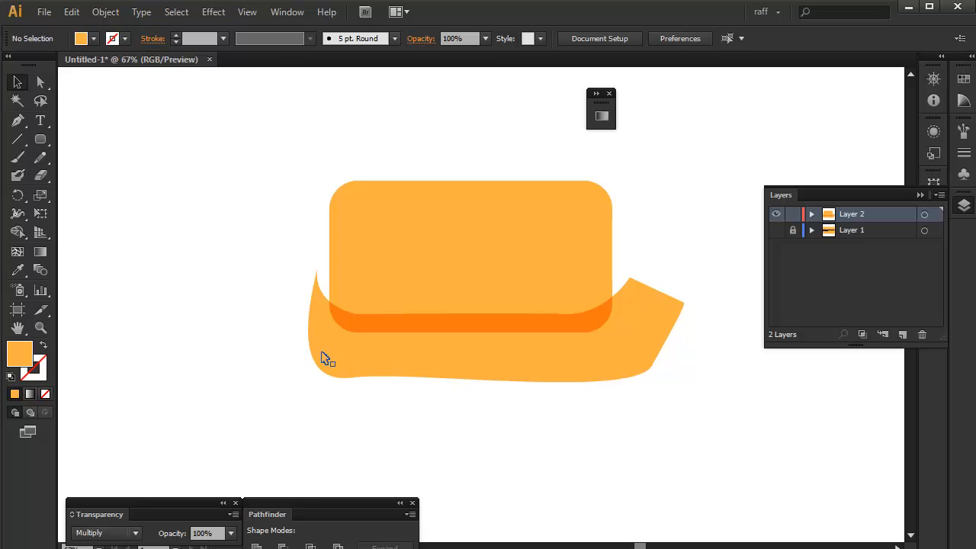
mouse_move(621, 362)
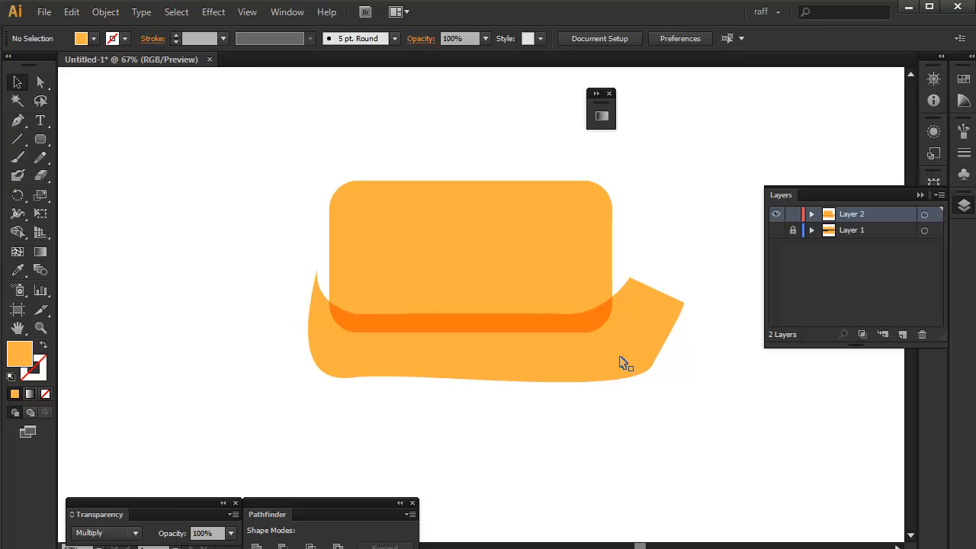
mouse_move(300, 360)
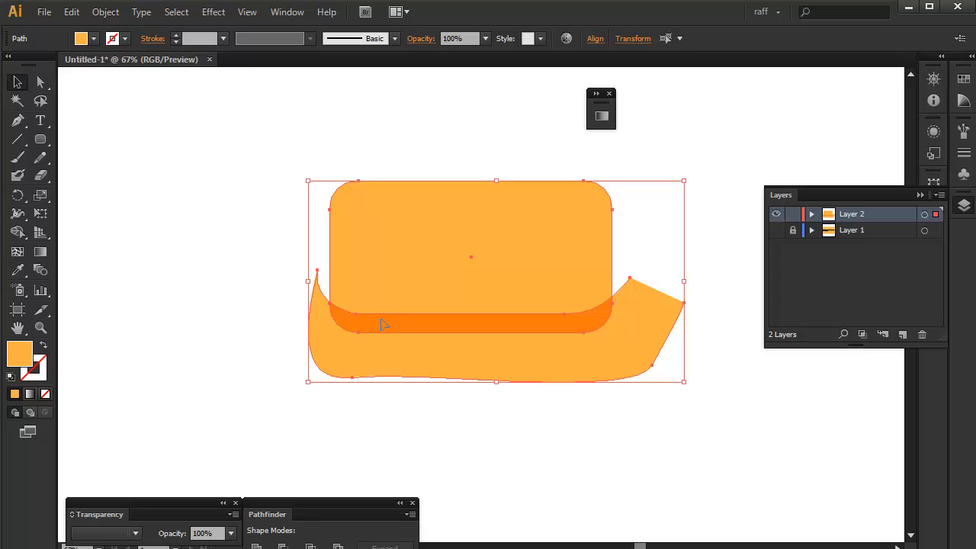
mouse_move(358, 352)
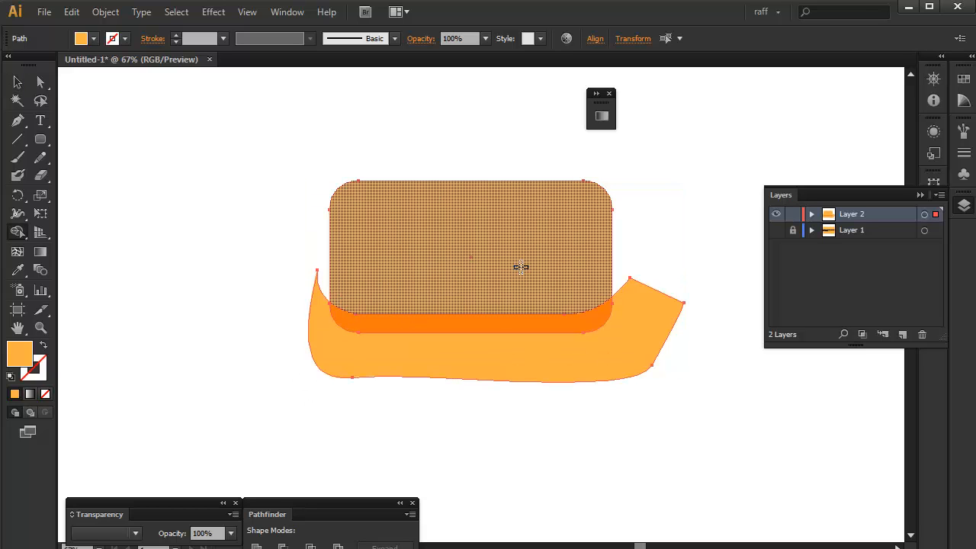
mouse_move(403, 260)
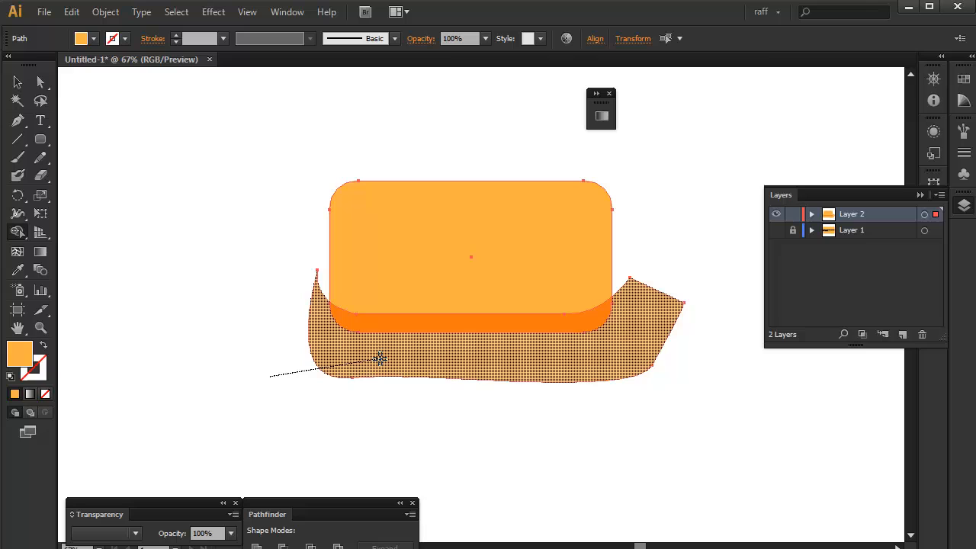
mouse_move(336, 362)
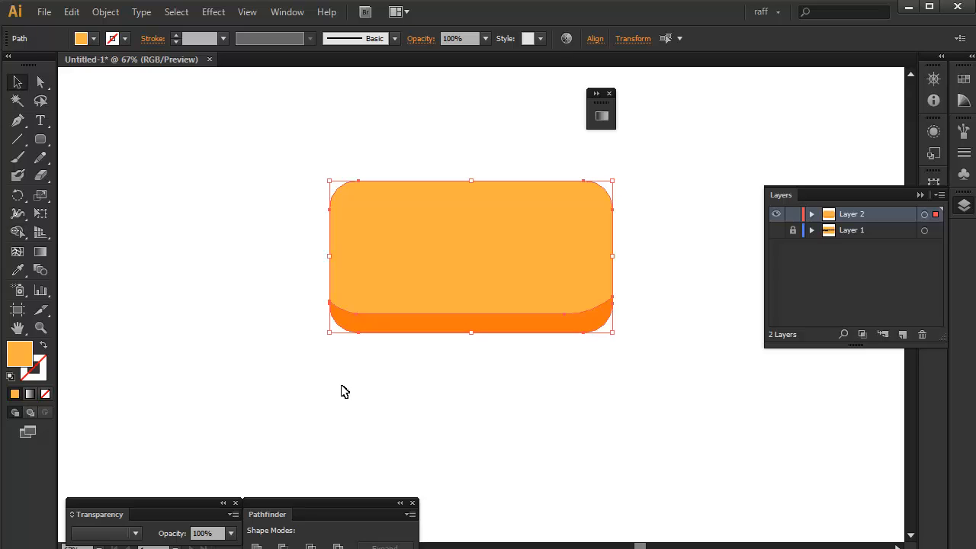
mouse_move(390, 371)
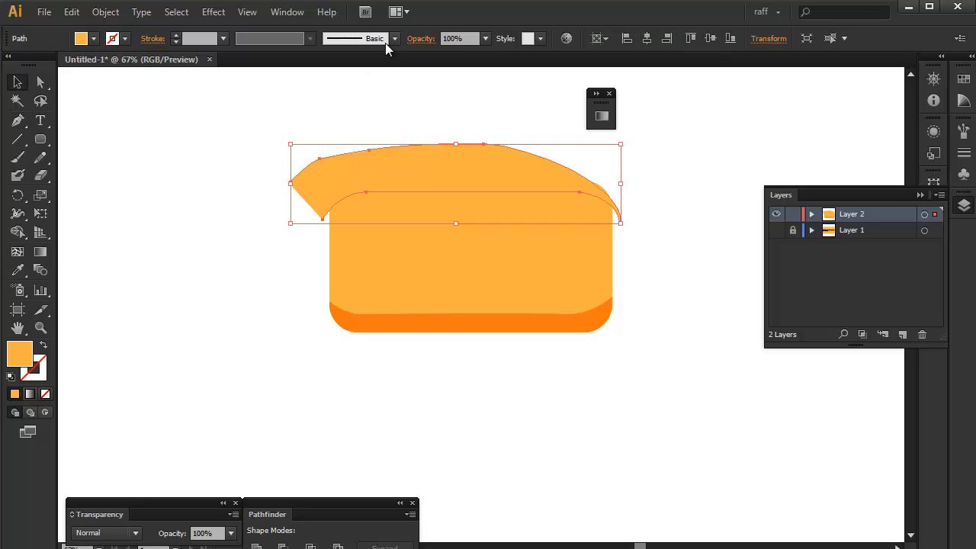
mouse_move(431, 40)
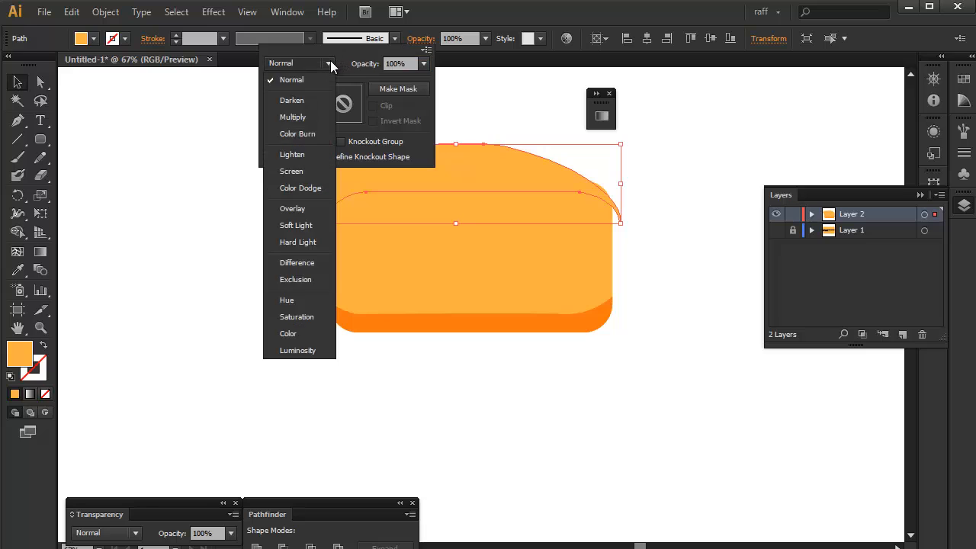
mouse_move(291, 171)
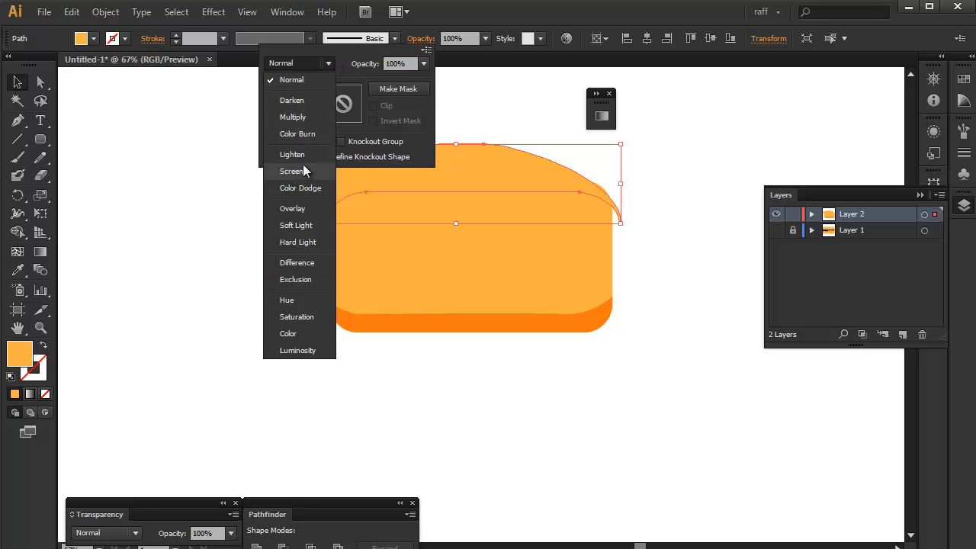
Set the curved highlight path's blending mode to Screen
click(292, 171)
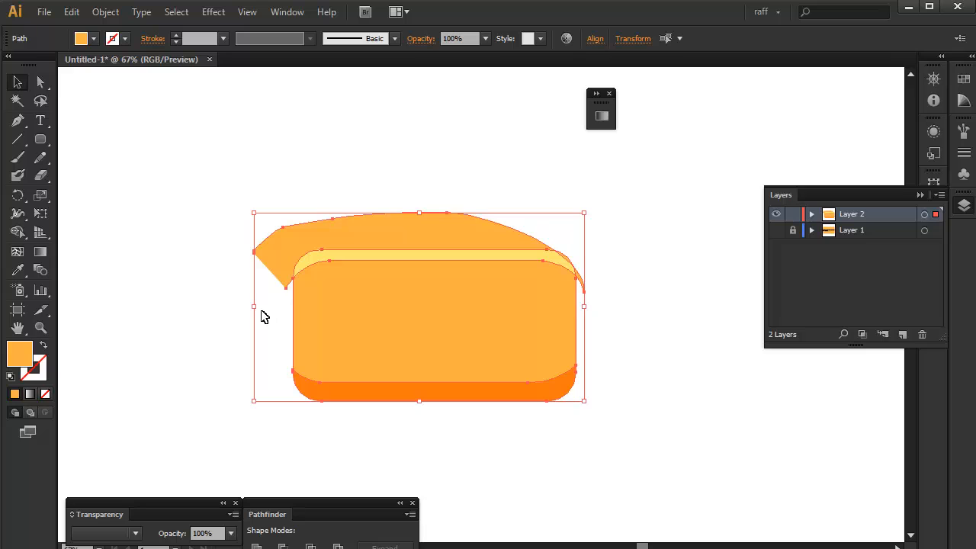
mouse_move(390, 269)
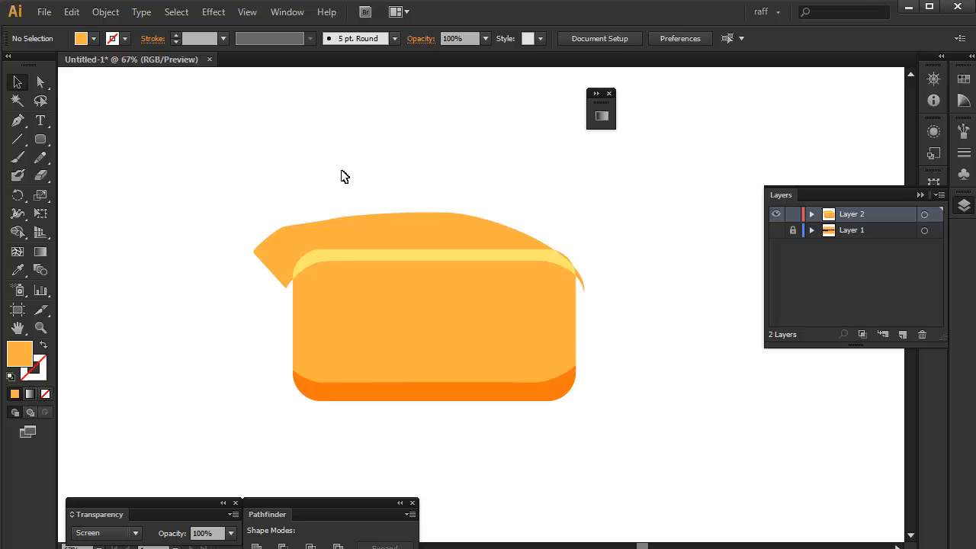
Trim the highlight to the rounded rectangle's outline with Shape Builder
drag(342, 162, 385, 281)
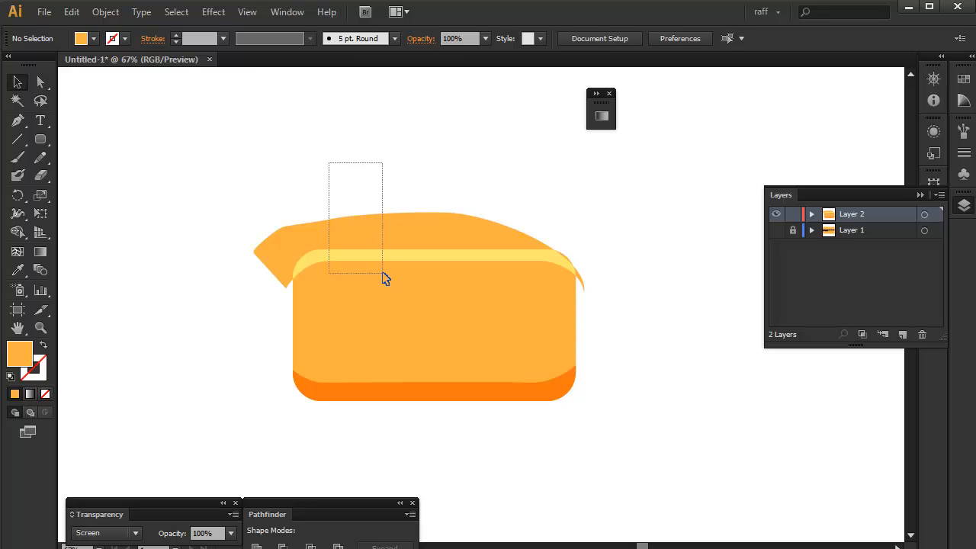
click(385, 278)
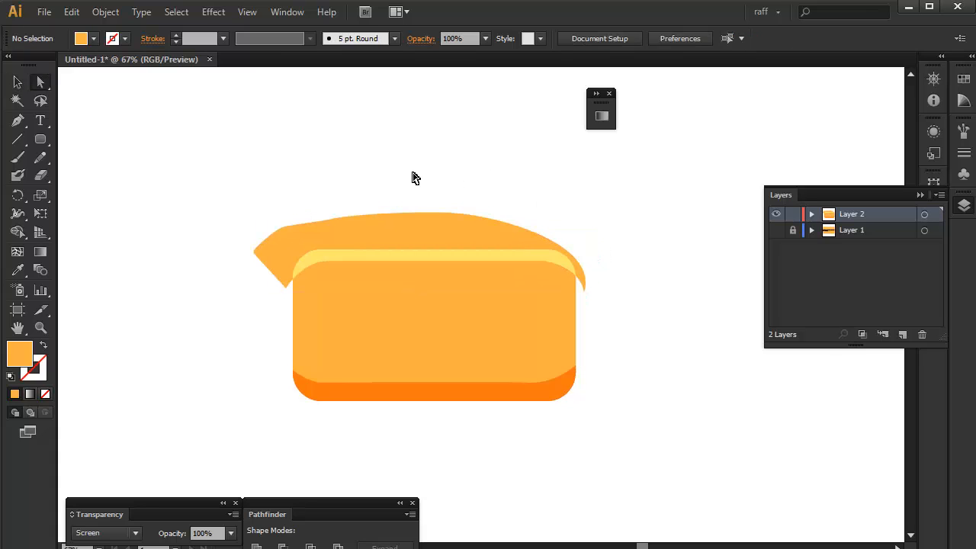
drag(435, 166, 434, 294)
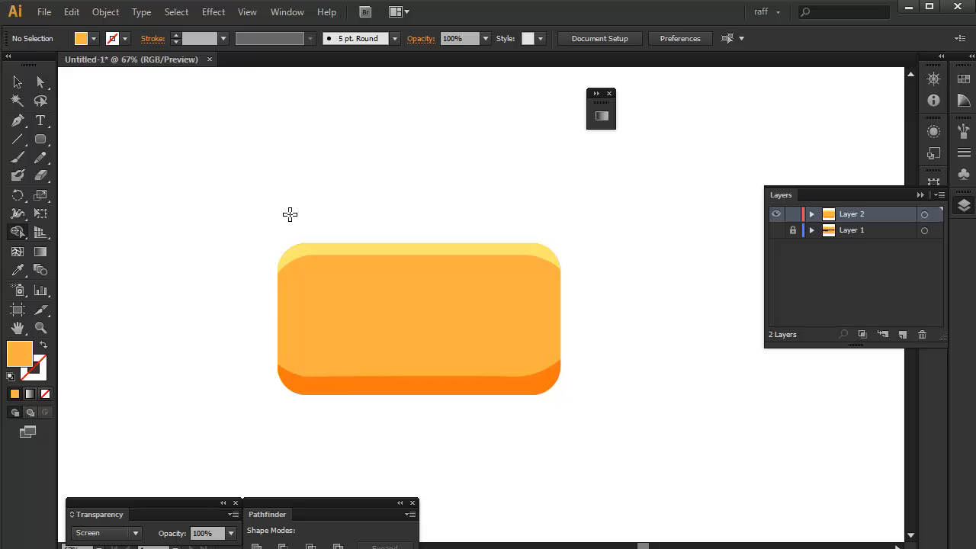
mouse_move(307, 274)
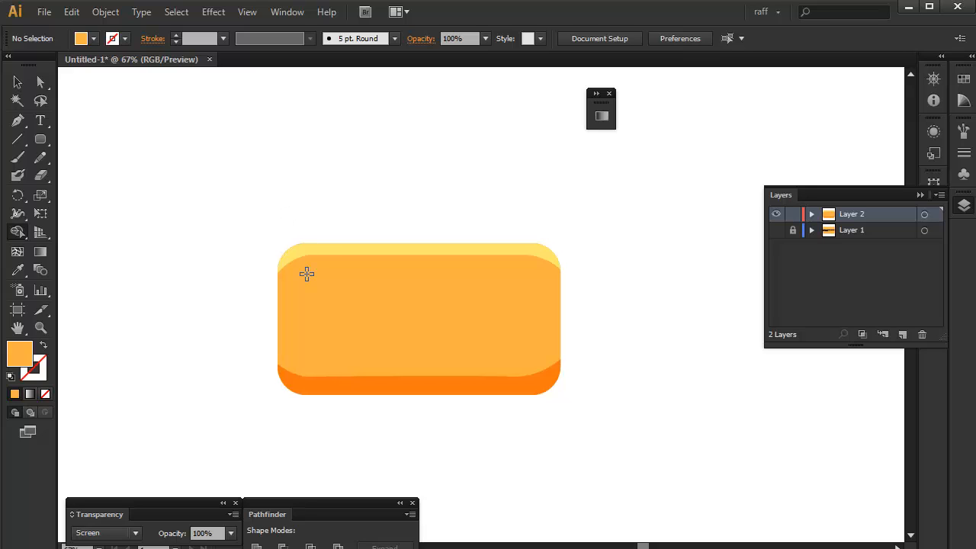
mouse_move(296, 296)
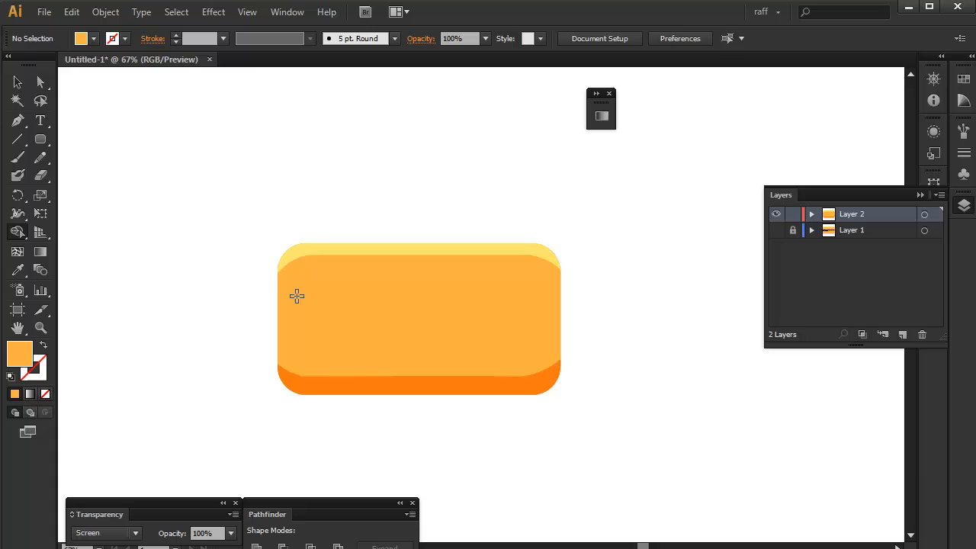
mouse_move(253, 276)
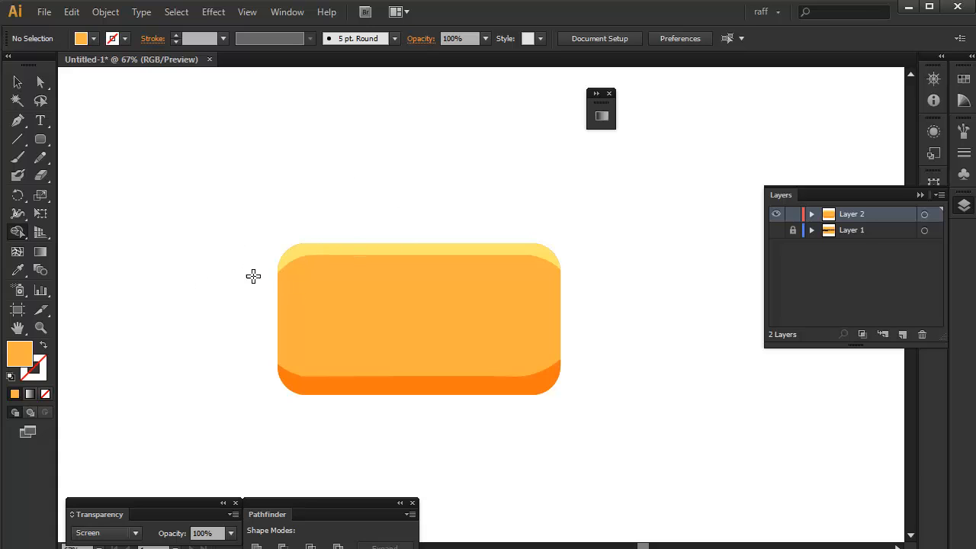
drag(419, 319, 253, 362)
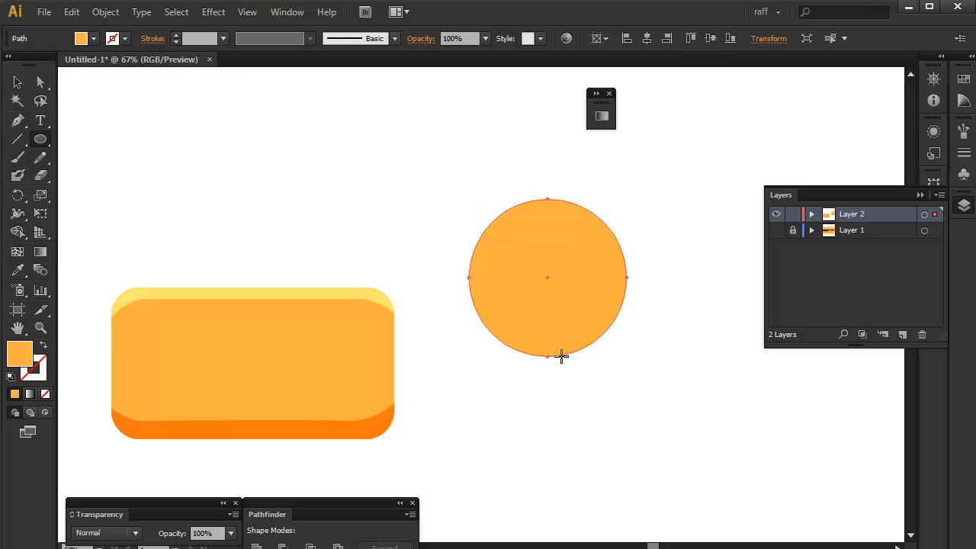
Pan the view to make room for the ball beside the button
drag(546, 355, 497, 334)
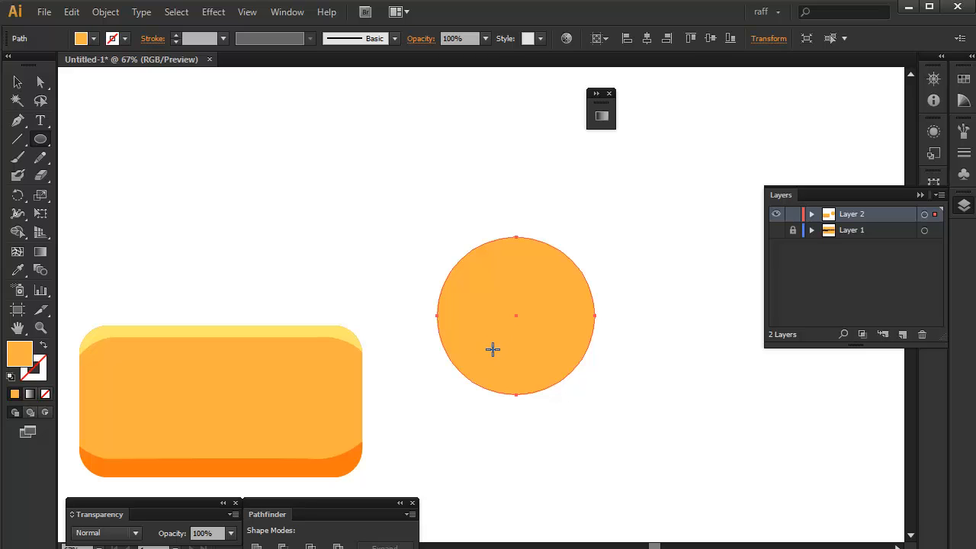
mouse_move(478, 356)
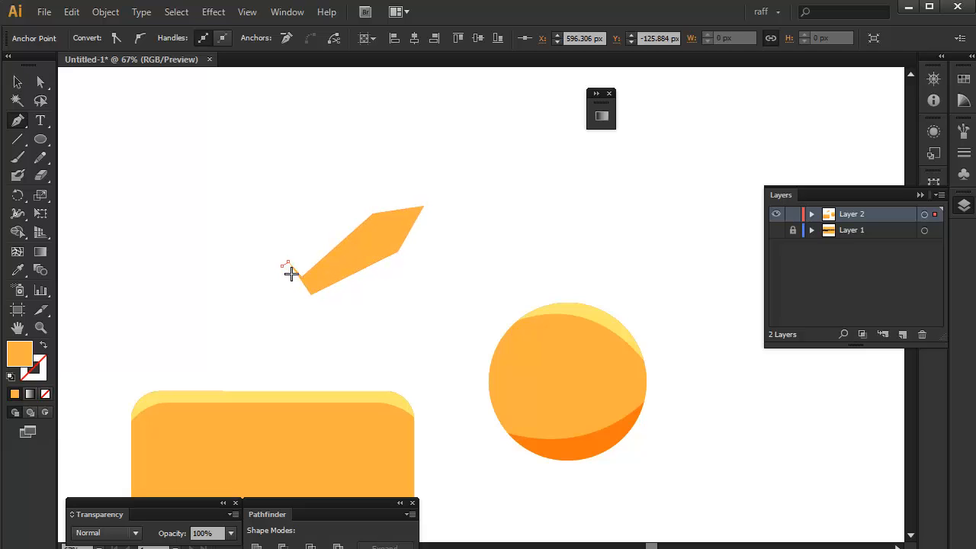
Pen-draw the sword's blade, crossguard, darker blade shadow and a stripe path
drag(290, 274, 294, 302)
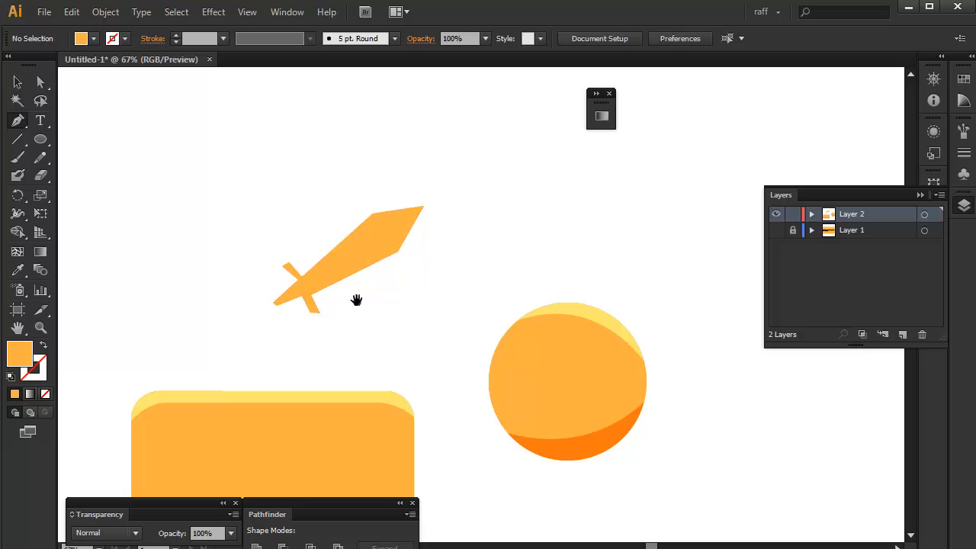
click(350, 259)
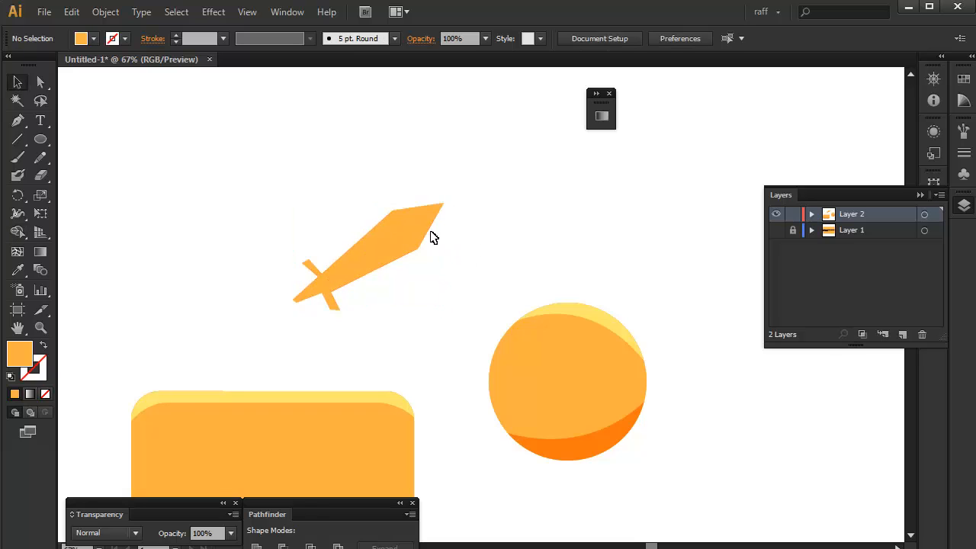
click(381, 251)
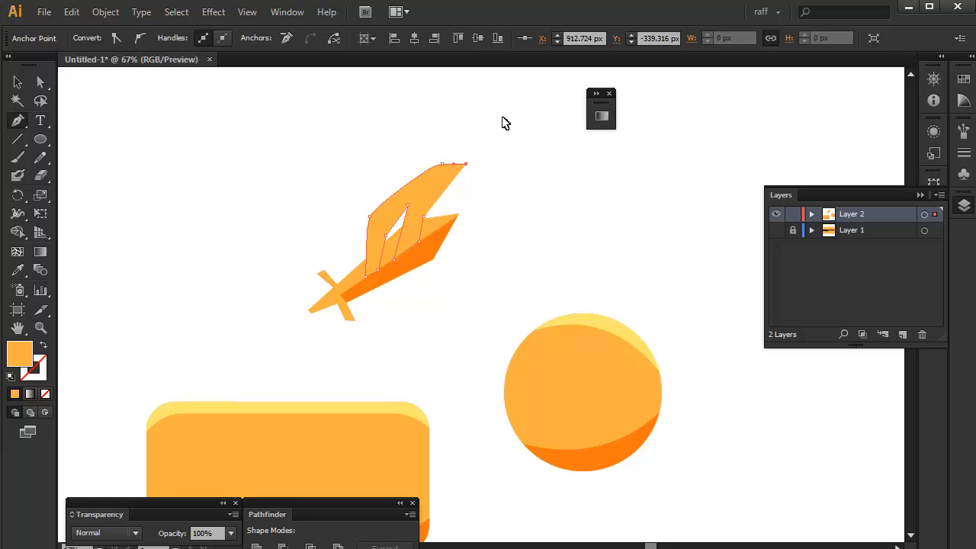
Set the blade stripe path's blending mode to Screen
click(297, 63)
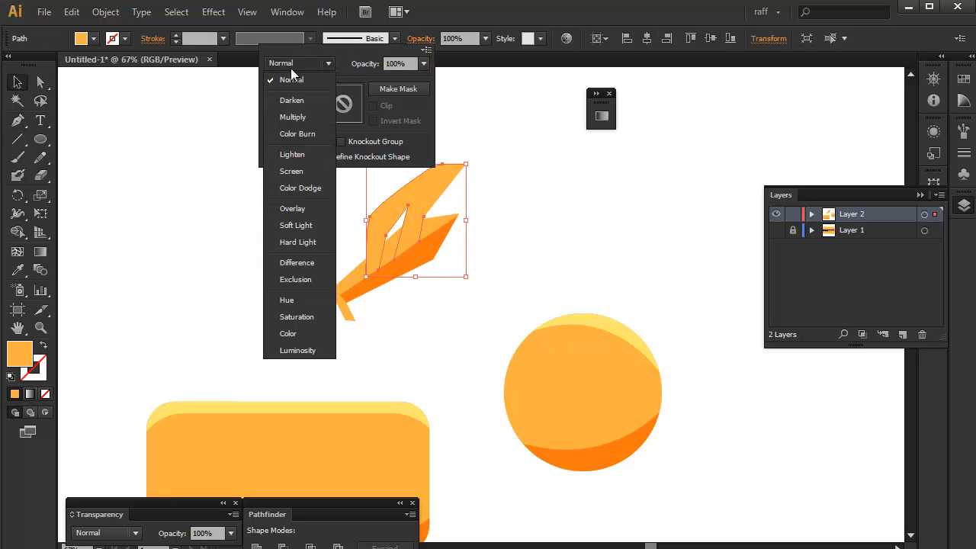
click(291, 171)
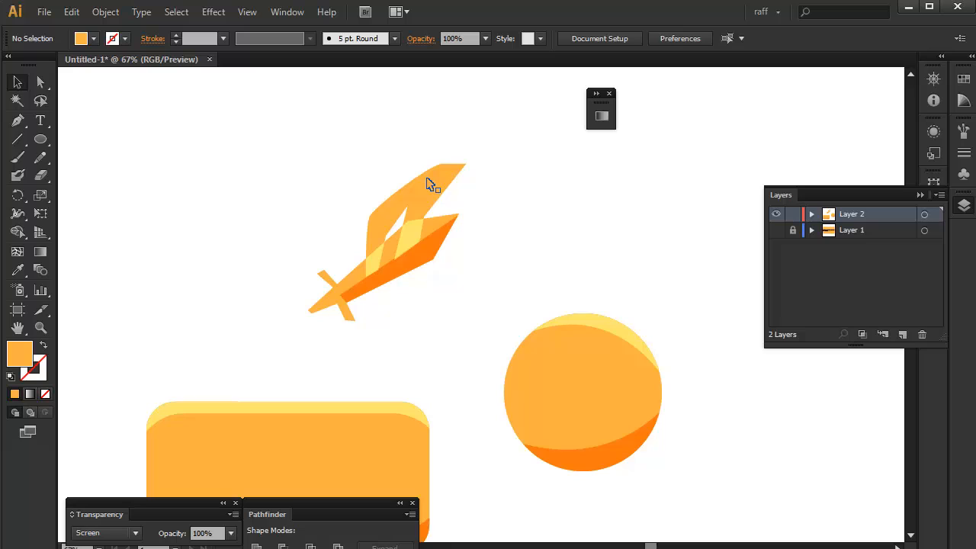
mouse_move(404, 147)
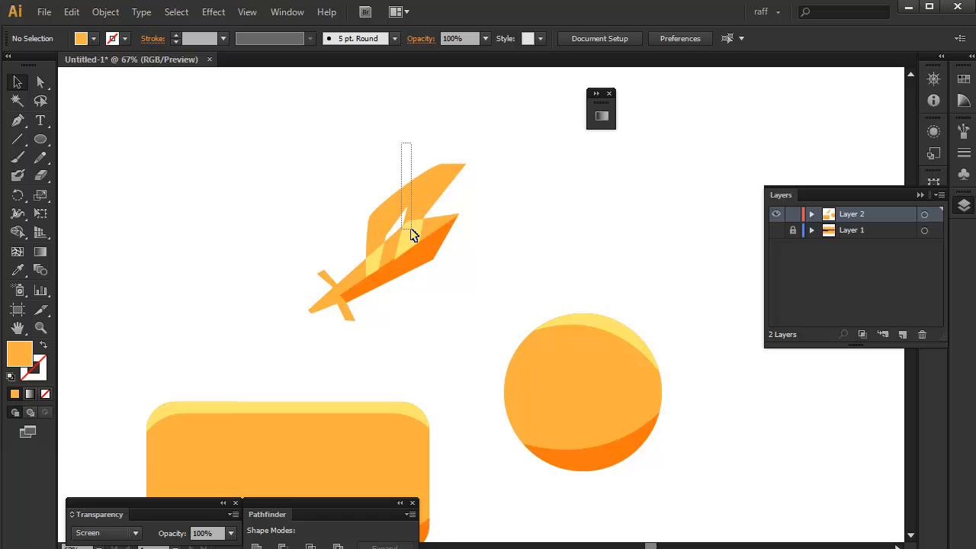
click(412, 234)
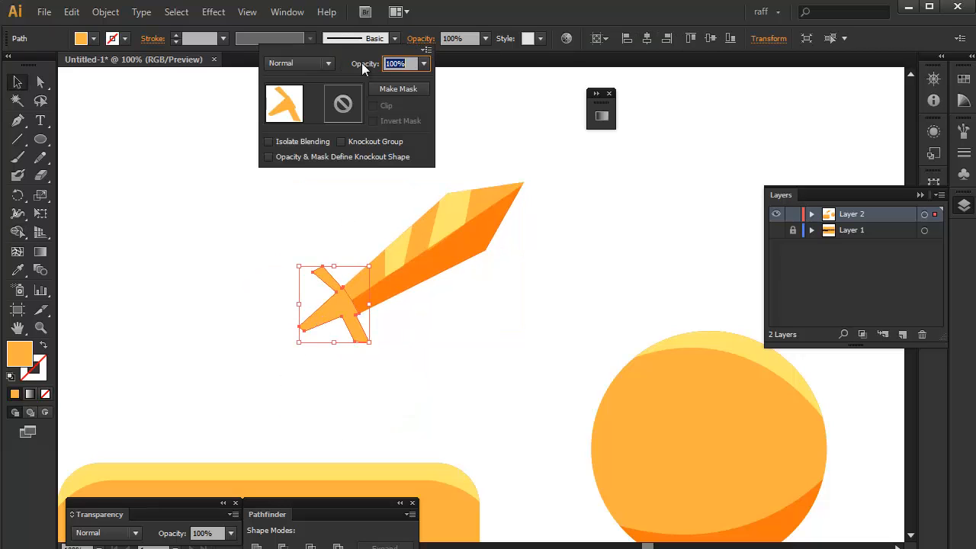
Set the crossguard's blending mode to Multiply
click(298, 62)
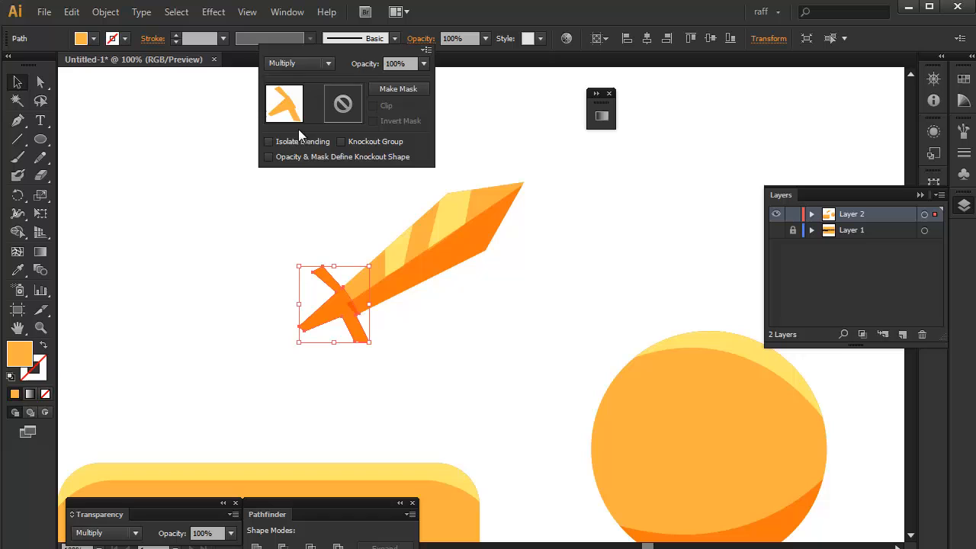
click(327, 319)
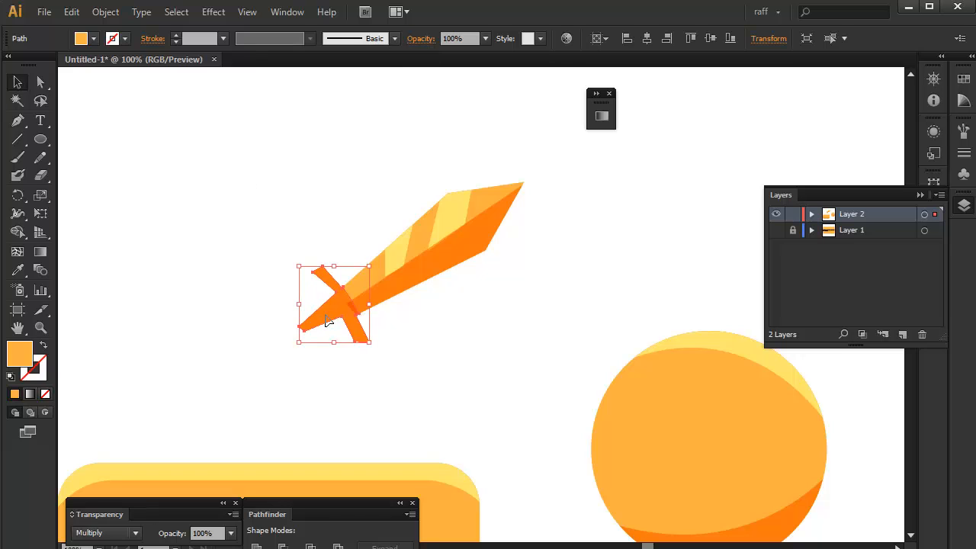
mouse_move(173, 341)
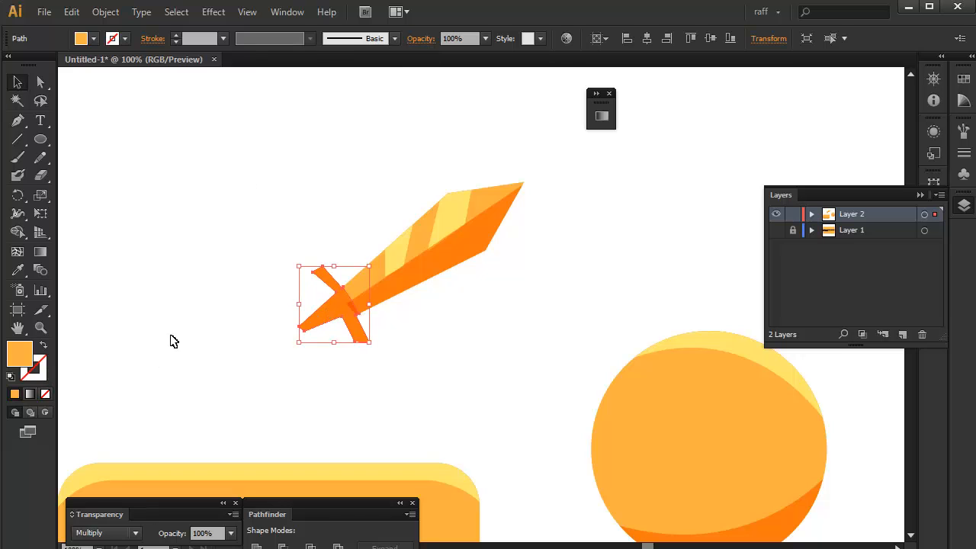
mouse_move(303, 72)
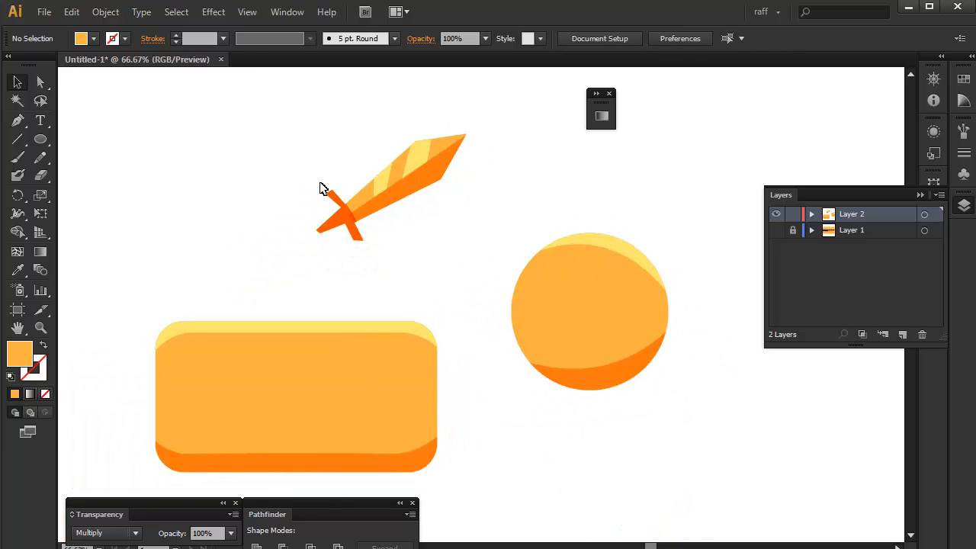
mouse_move(271, 121)
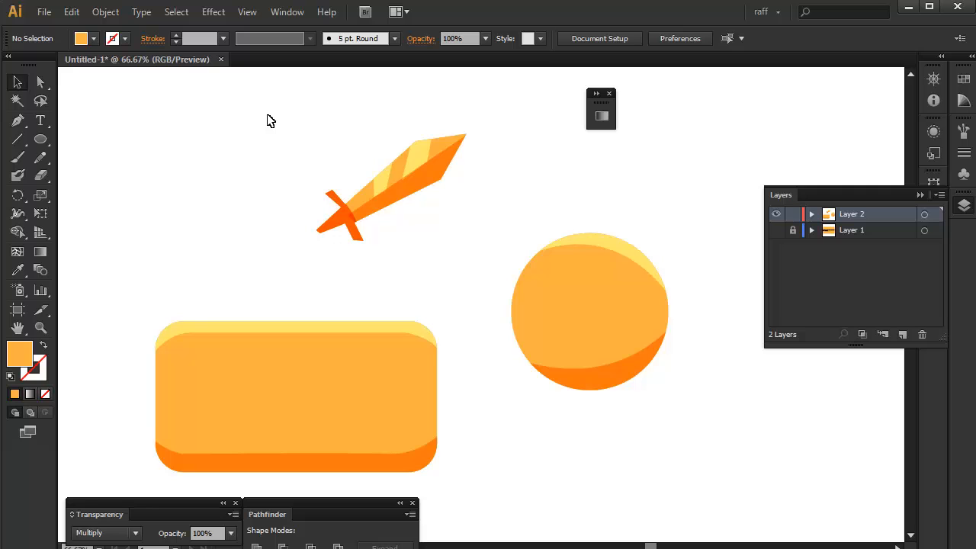
mouse_move(296, 153)
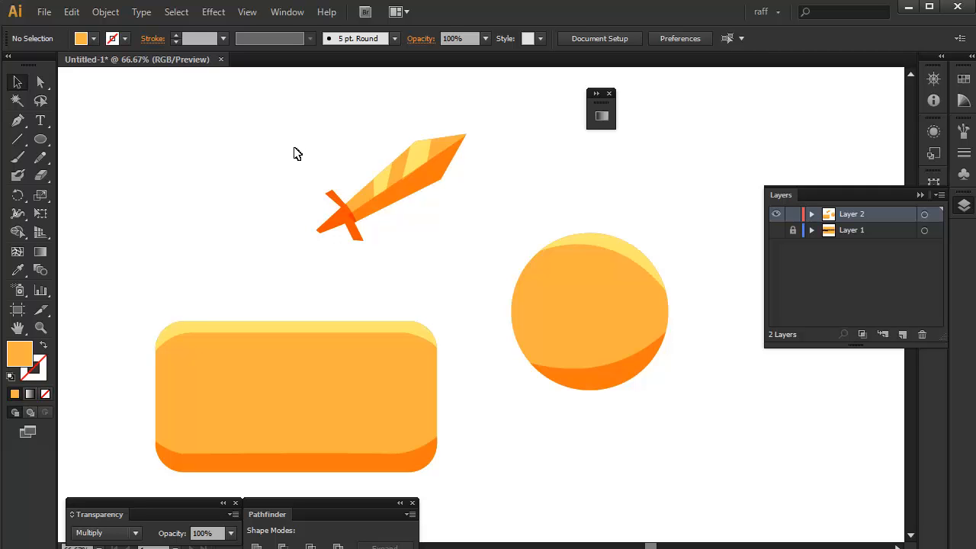